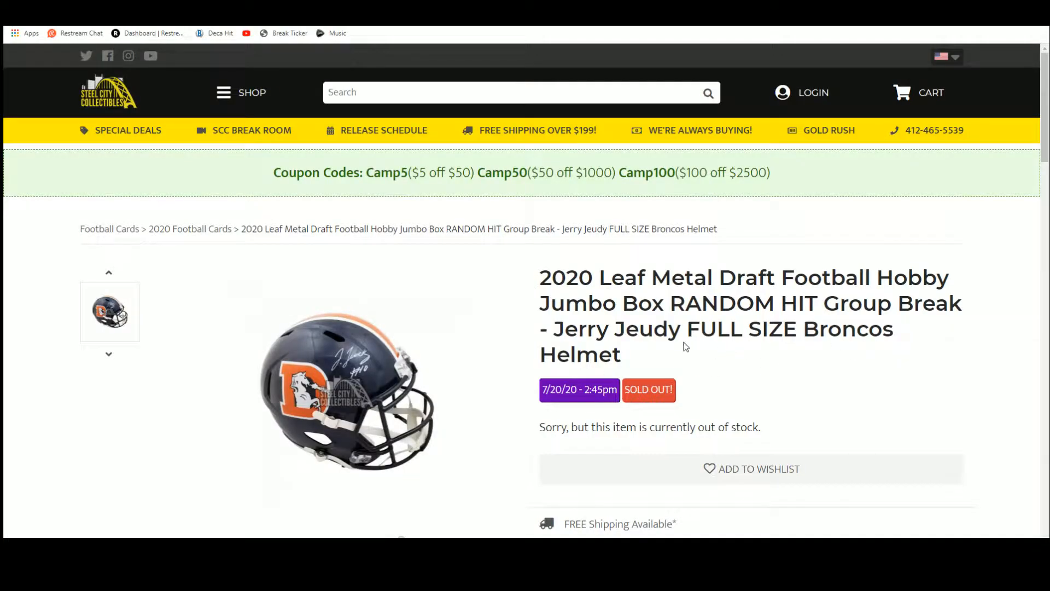
Paste the 11 buyer names into RANDOM.ORG's List Randomizer and reshuffle them repeatedly.
{"action": "scroll", "scroll_direction": "down", "scroll_amount": 3}
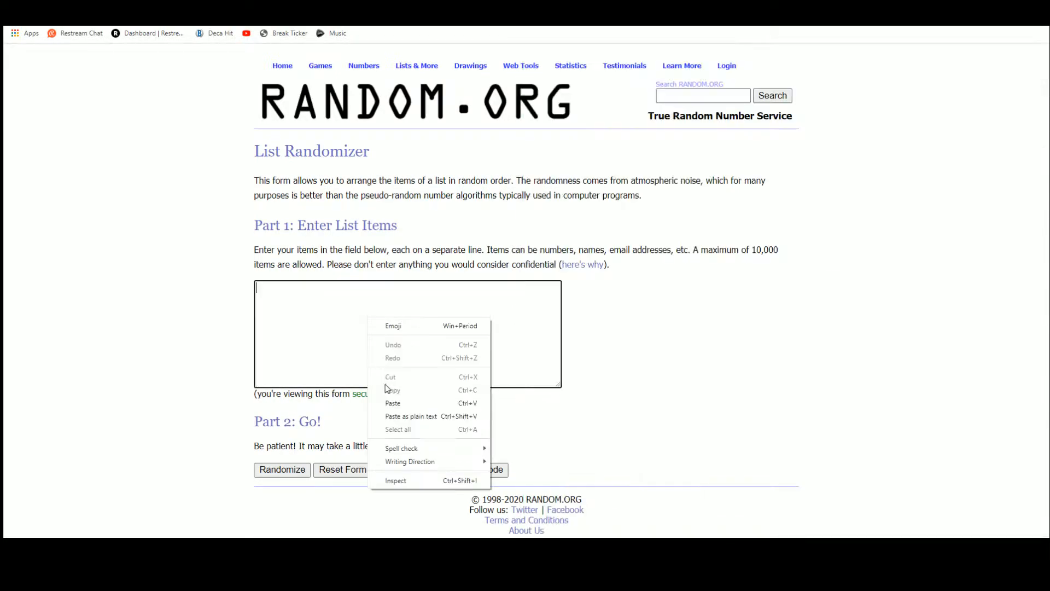
{"action": "left_click", "coordinate": [393, 402]}
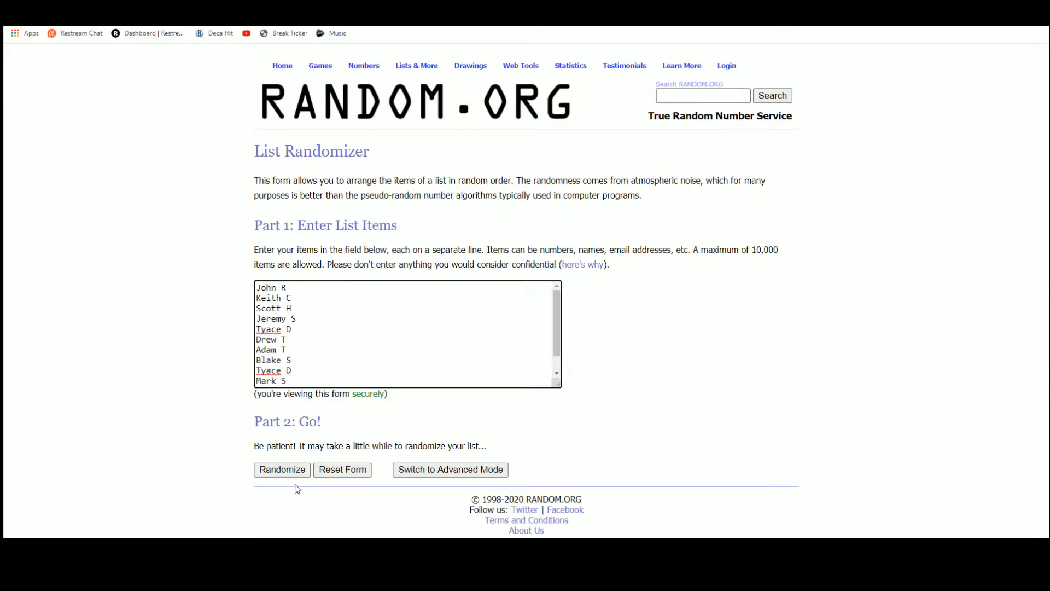
{"action": "left_click", "coordinate": [281, 469]}
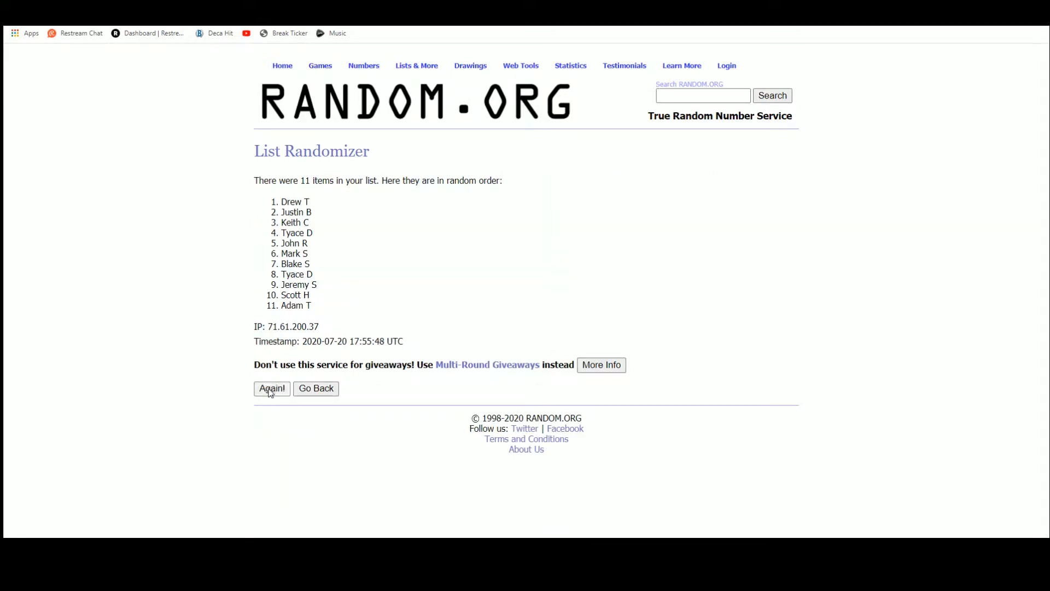
{"action": "left_click", "coordinate": [271, 389]}
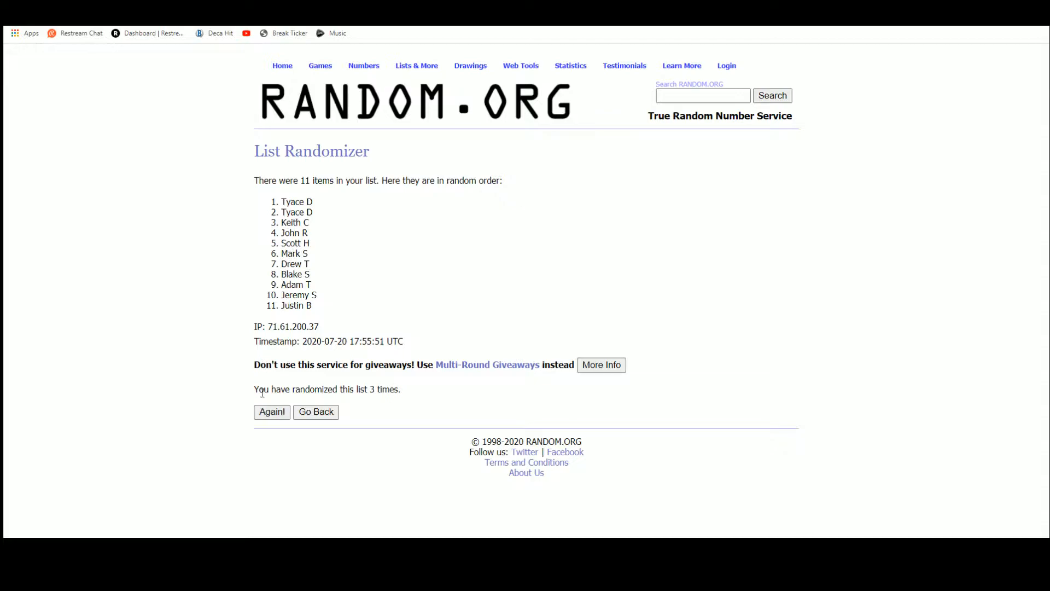
{"action": "left_click", "coordinate": [271, 411]}
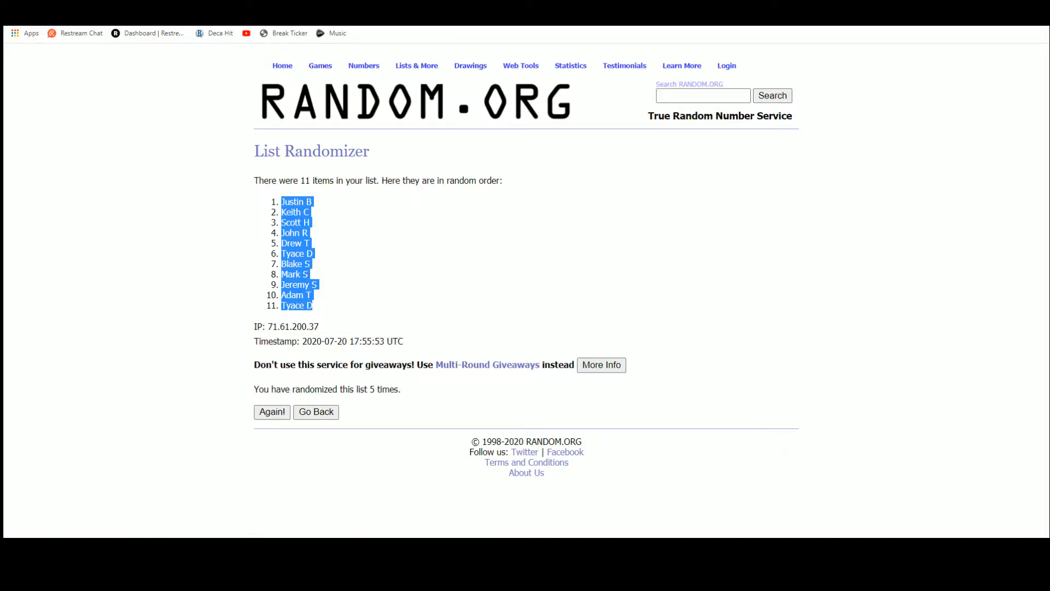
{"action": "right_click", "coordinate": [568, 127]}
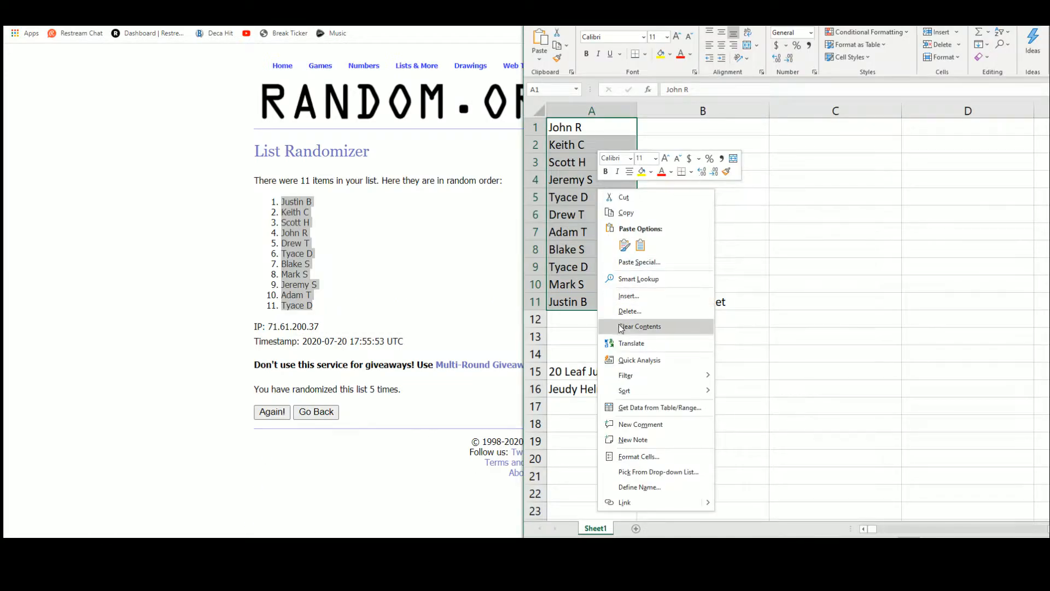
{"action": "left_click", "coordinate": [639, 262]}
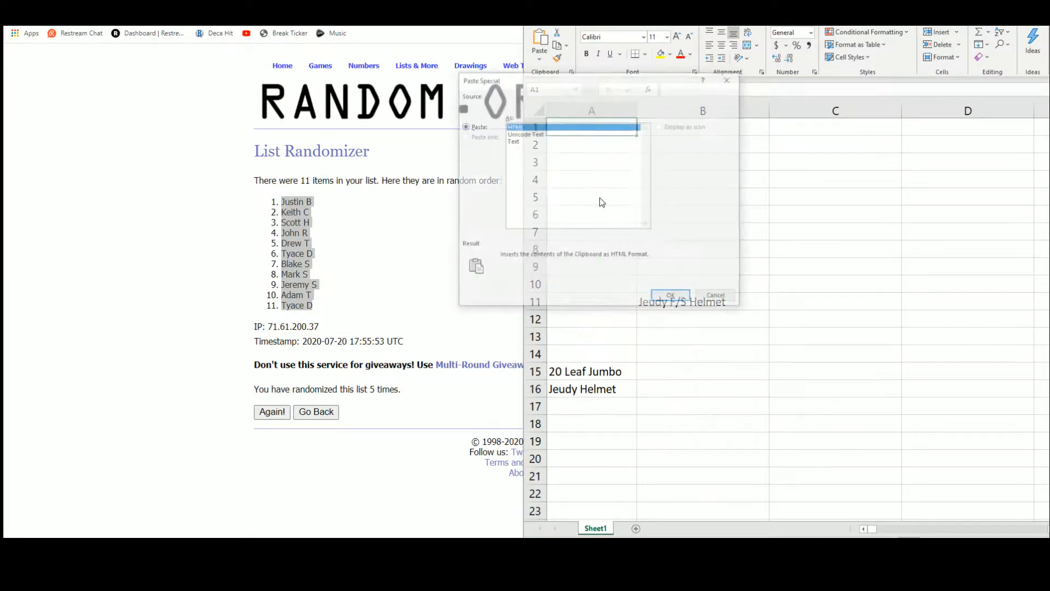
{"action": "left_click", "coordinate": [669, 295]}
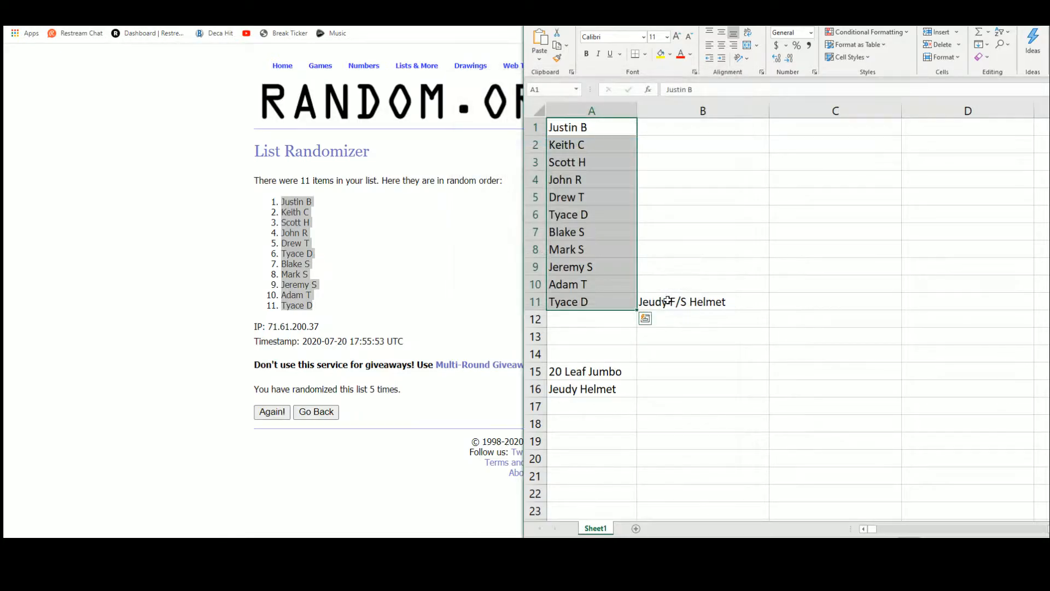
{"action": "left_click", "coordinate": [696, 127]}
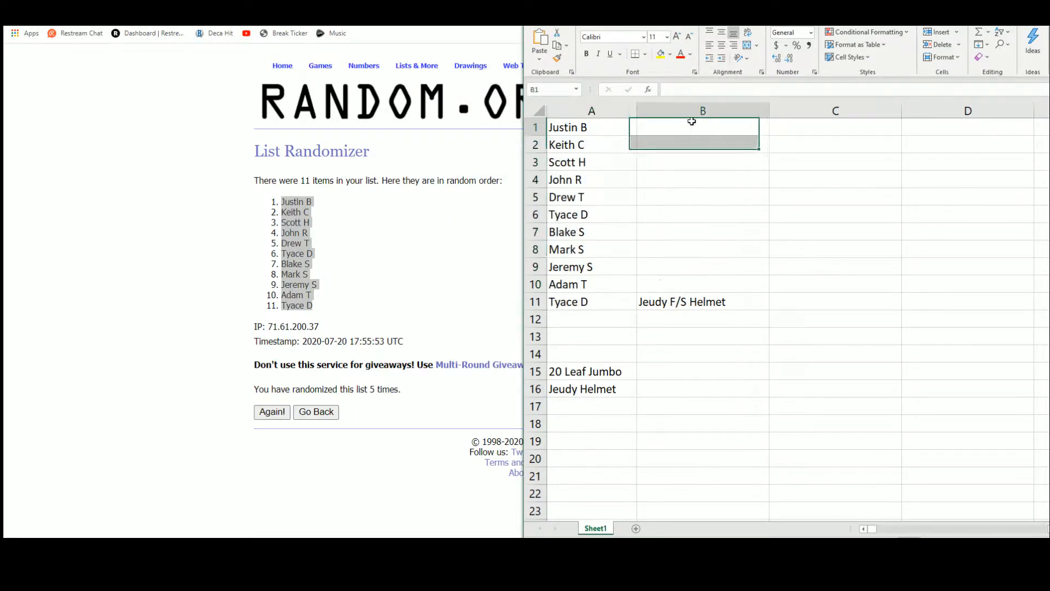
{"action": "left_click", "coordinate": [702, 126]}
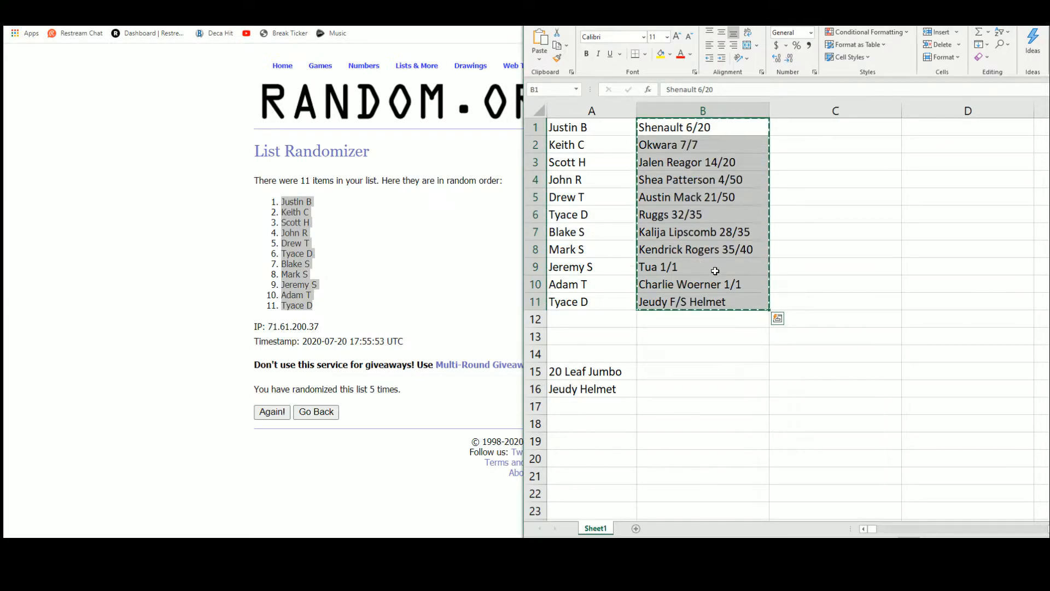
Paste the 11 card hits into the List Randomizer and reshuffle, ending with Kendrick Rogers 35/40 first.
{"action": "left_click", "coordinate": [416, 65]}
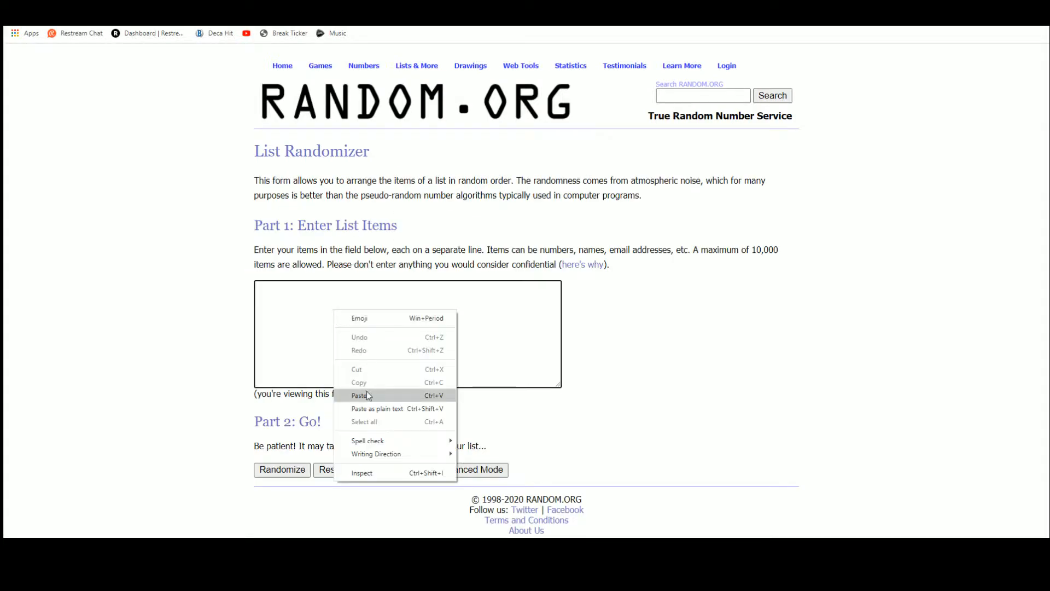
{"action": "left_click", "coordinate": [359, 395]}
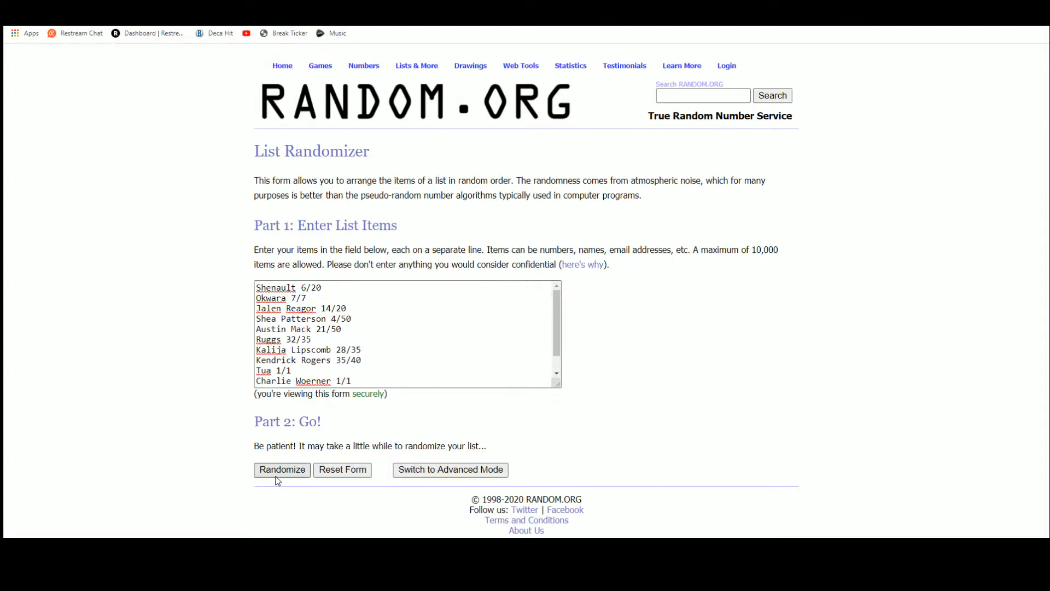
{"action": "left_click", "coordinate": [281, 469]}
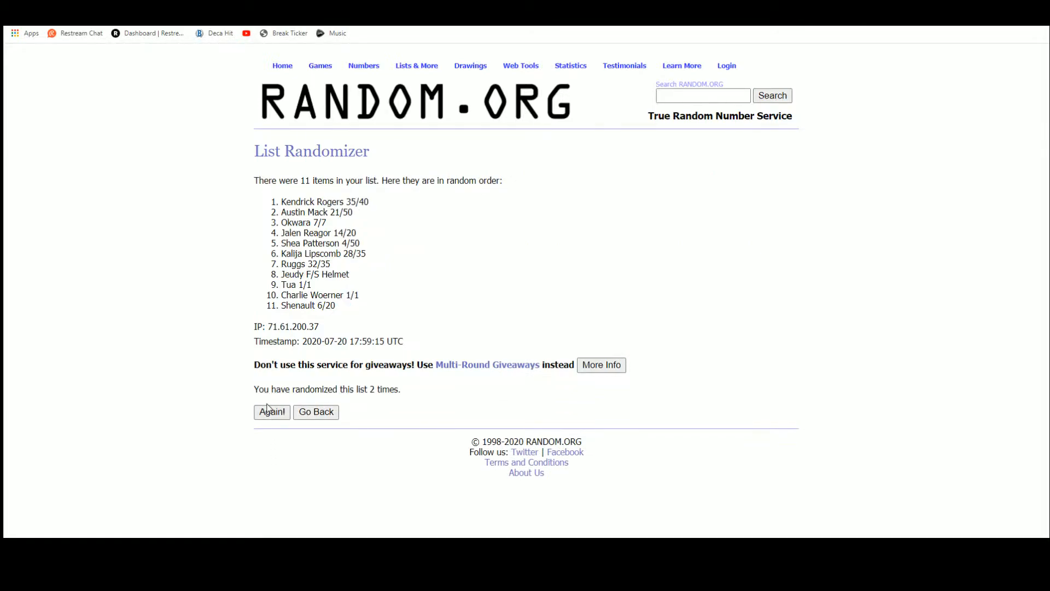
{"action": "left_click", "coordinate": [272, 412]}
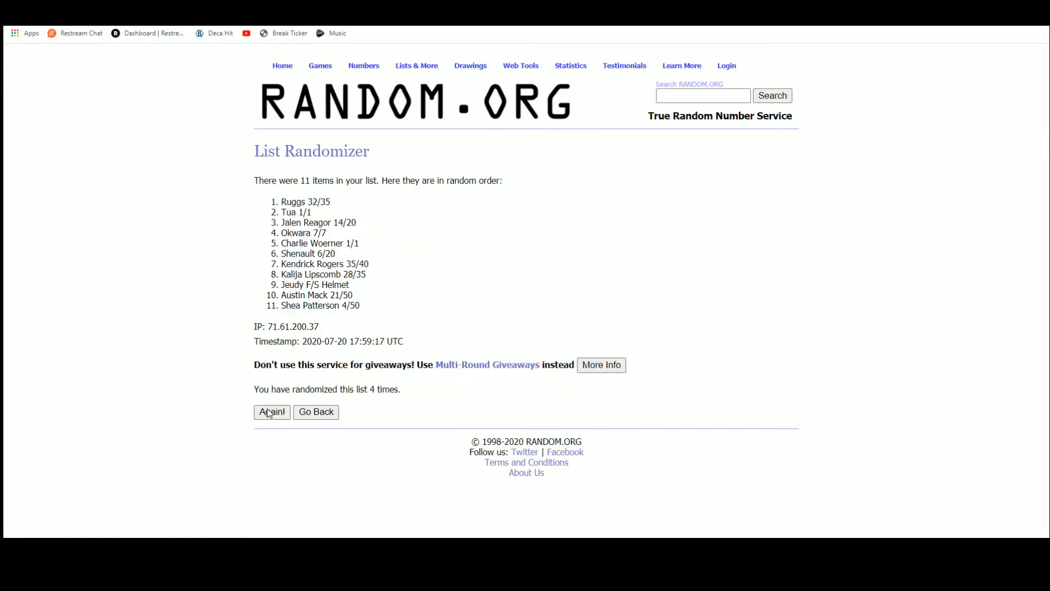
{"action": "left_click", "coordinate": [271, 412]}
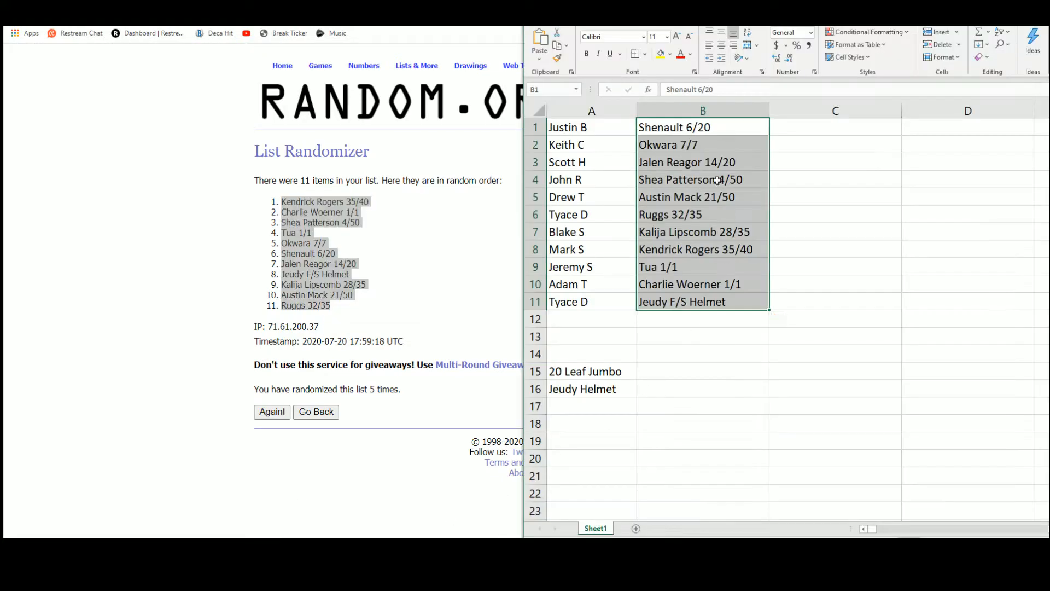
{"action": "key", "text": "Delete"}
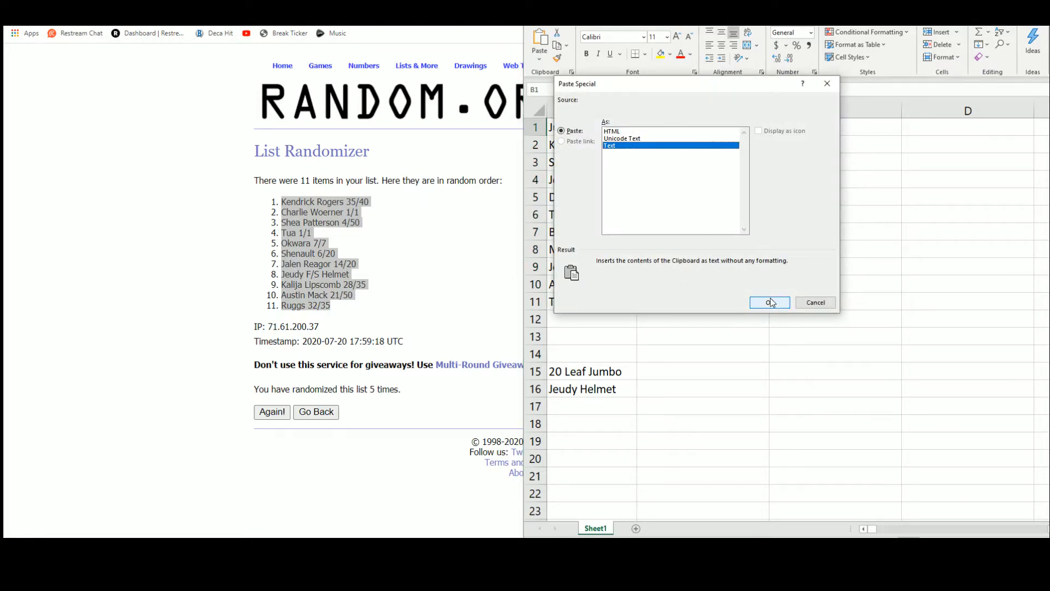
{"action": "left_click", "coordinate": [769, 302]}
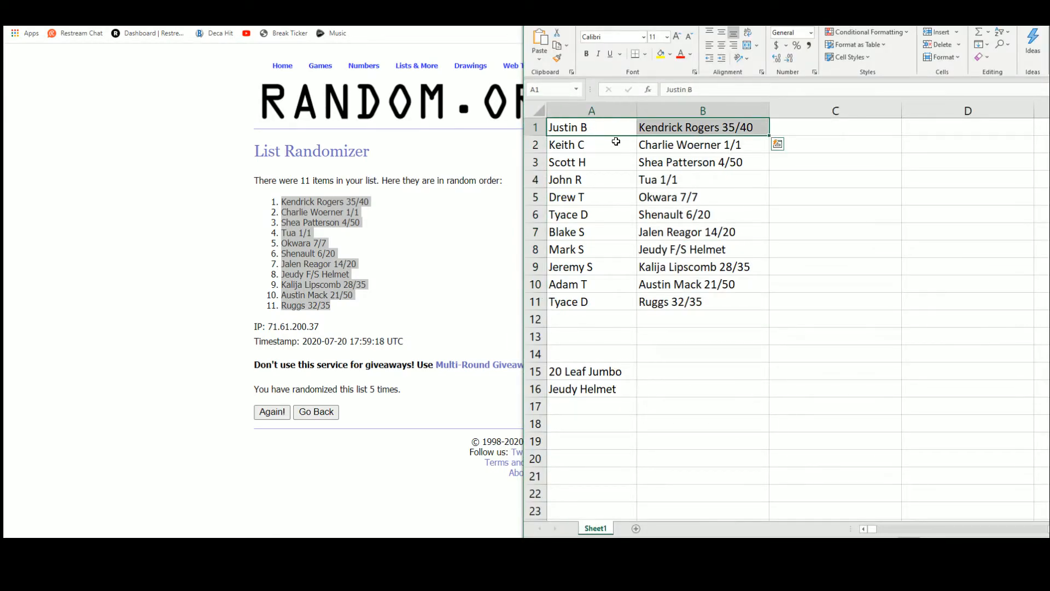
{"action": "left_click", "coordinate": [567, 144]}
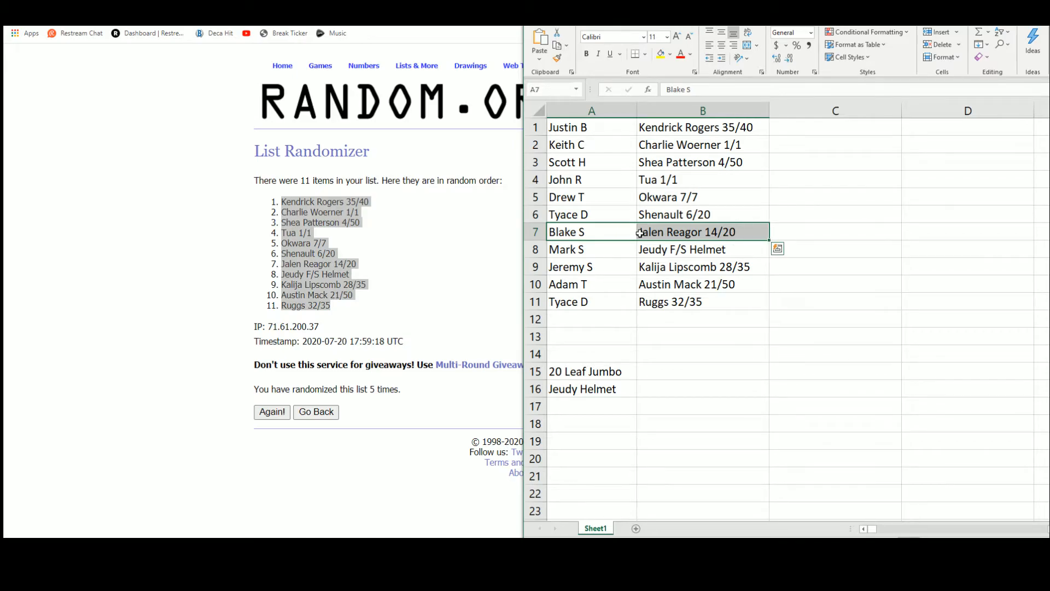
{"action": "left_click", "coordinate": [702, 248]}
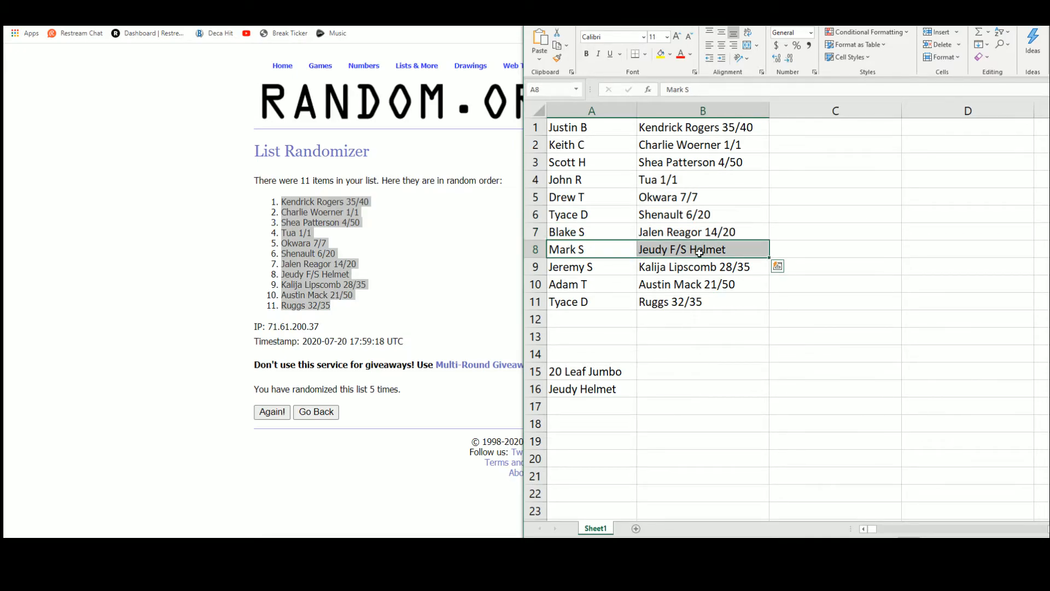
{"action": "mouse_move", "coordinate": [720, 249]}
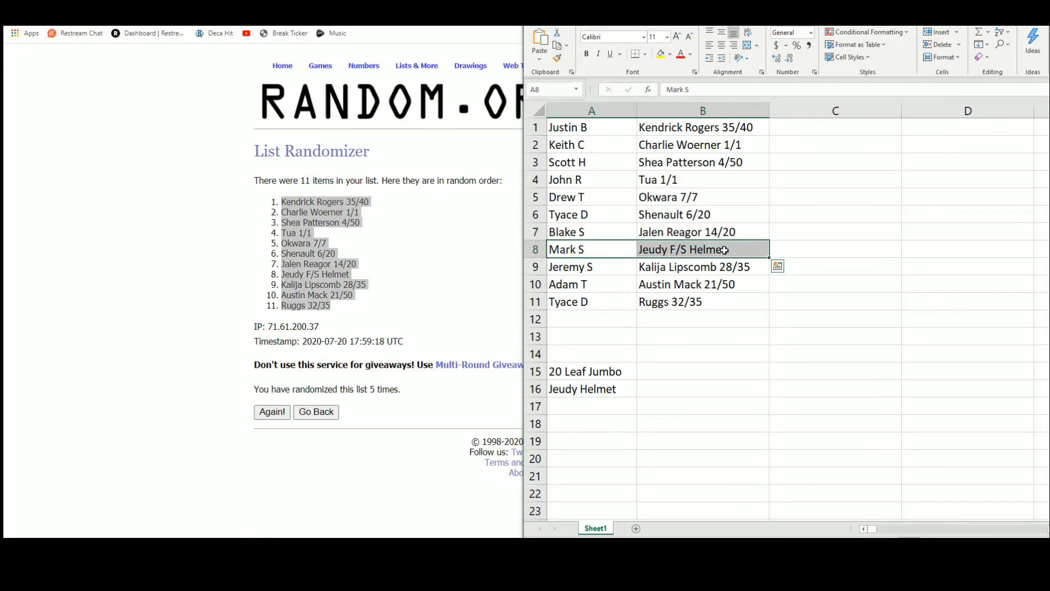